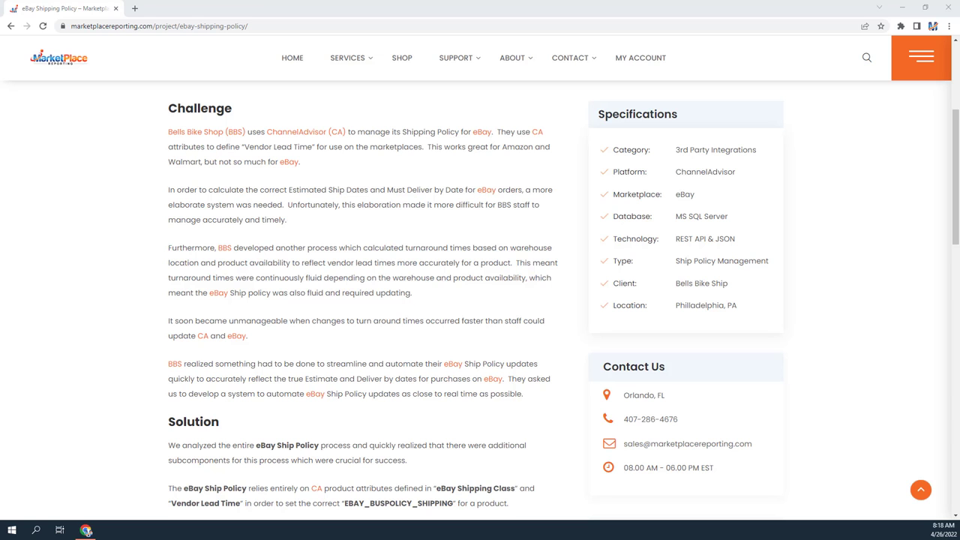
pyautogui.scroll(-3)
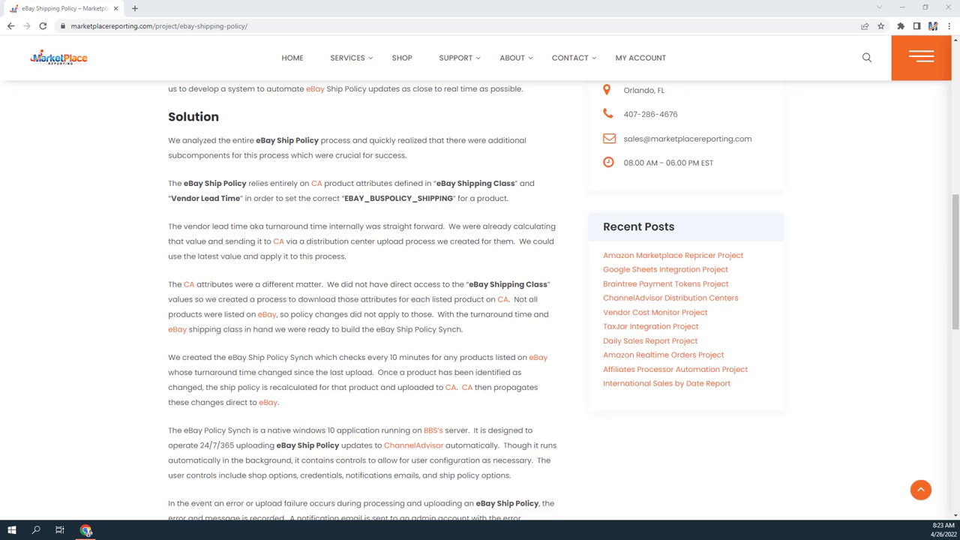
pyautogui.scroll(-3)
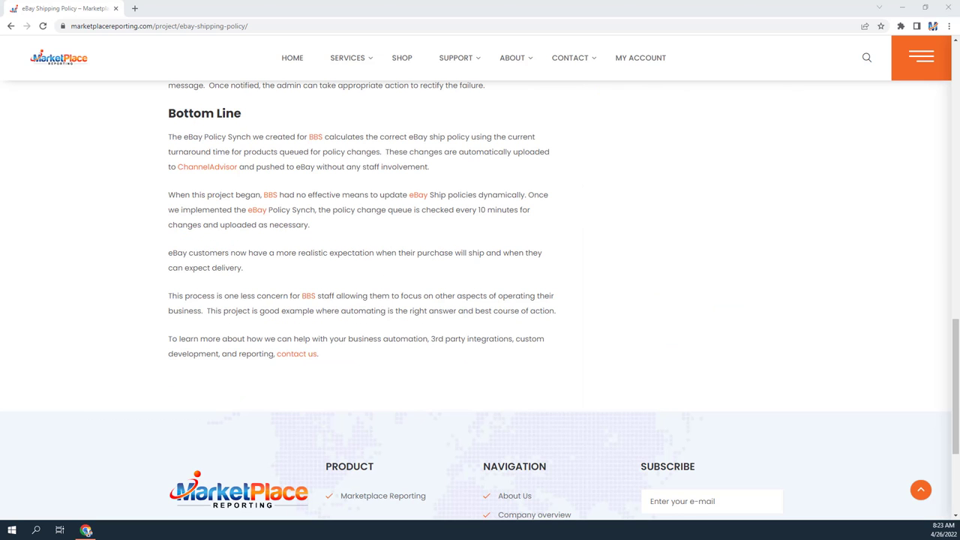